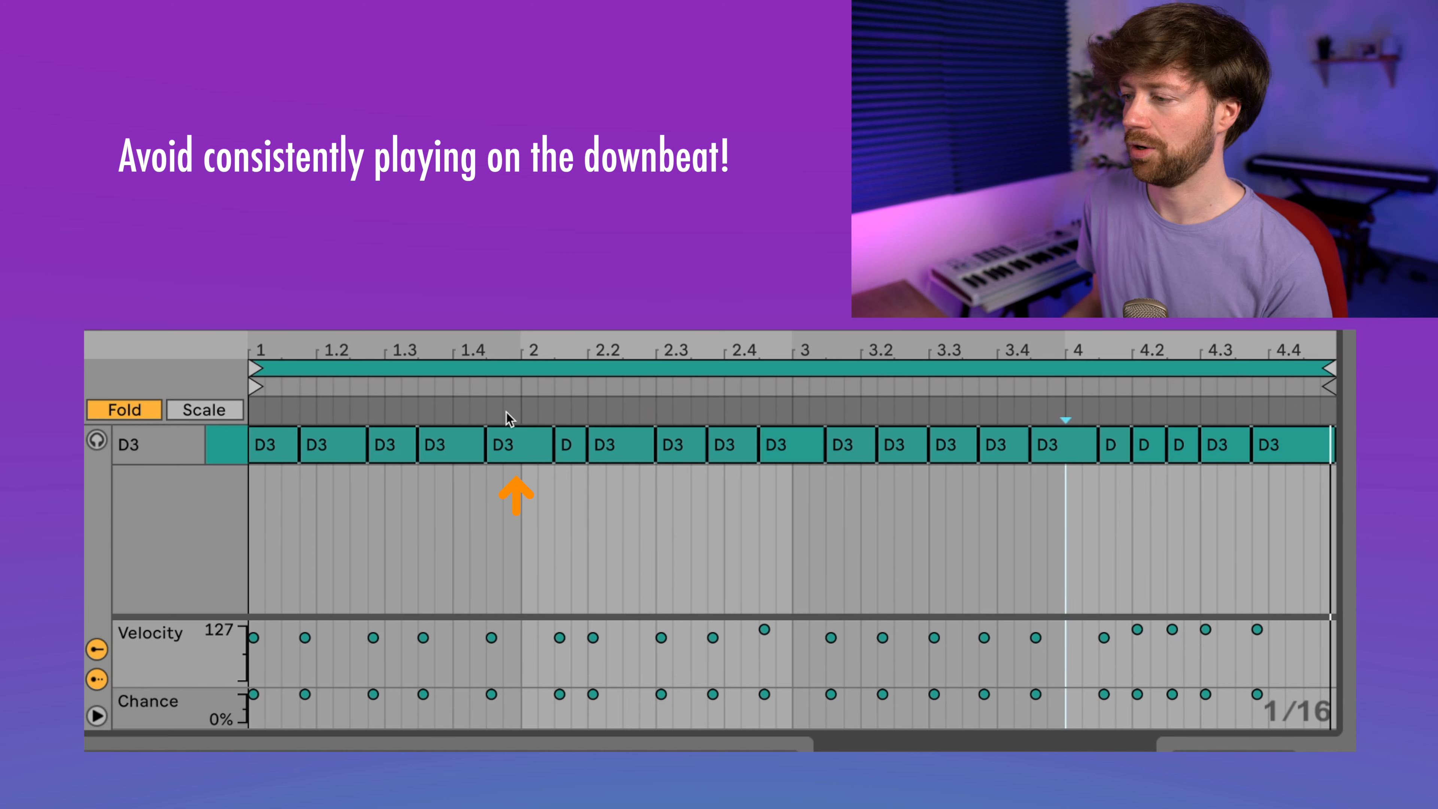
mouse_move(807, 418)
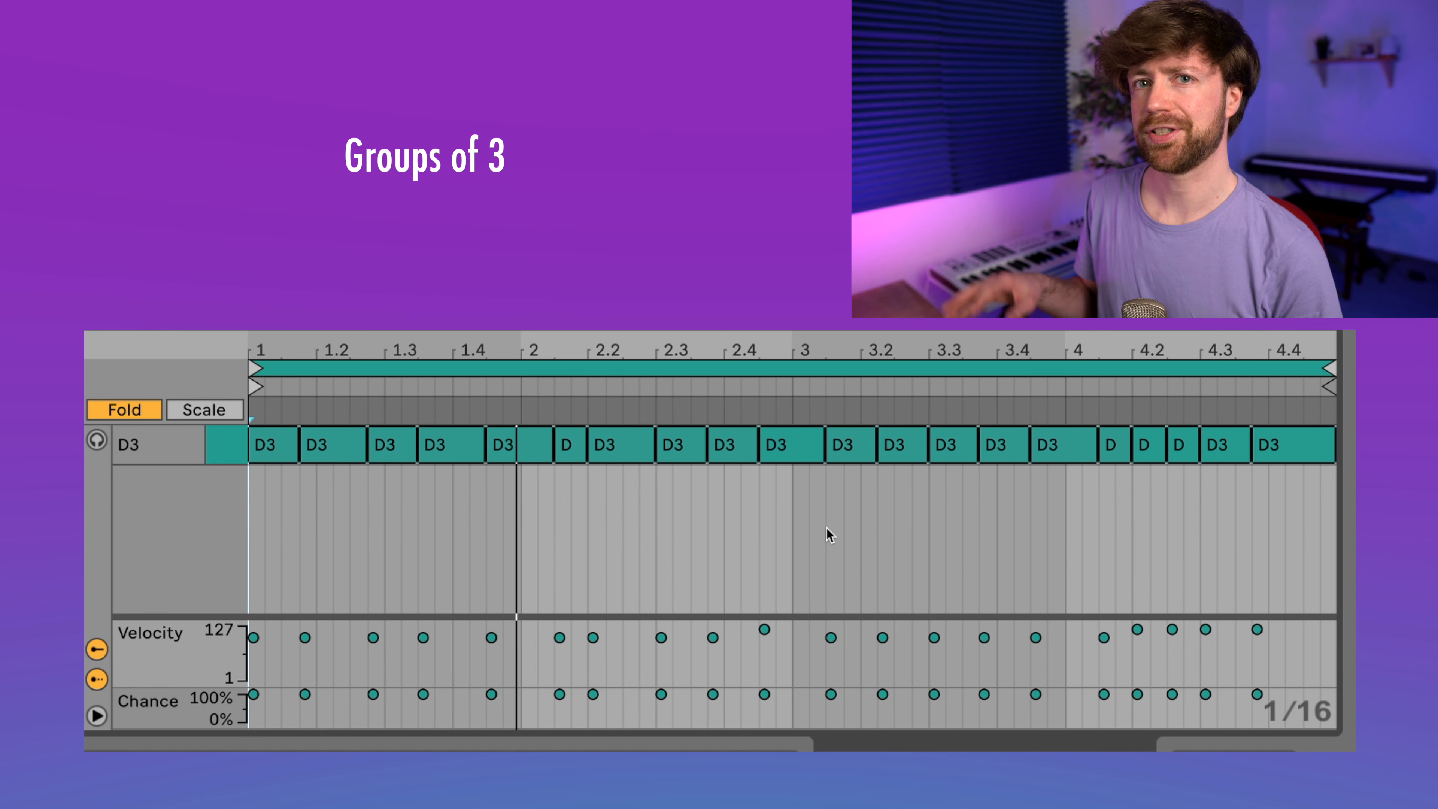
mouse_move(143, 371)
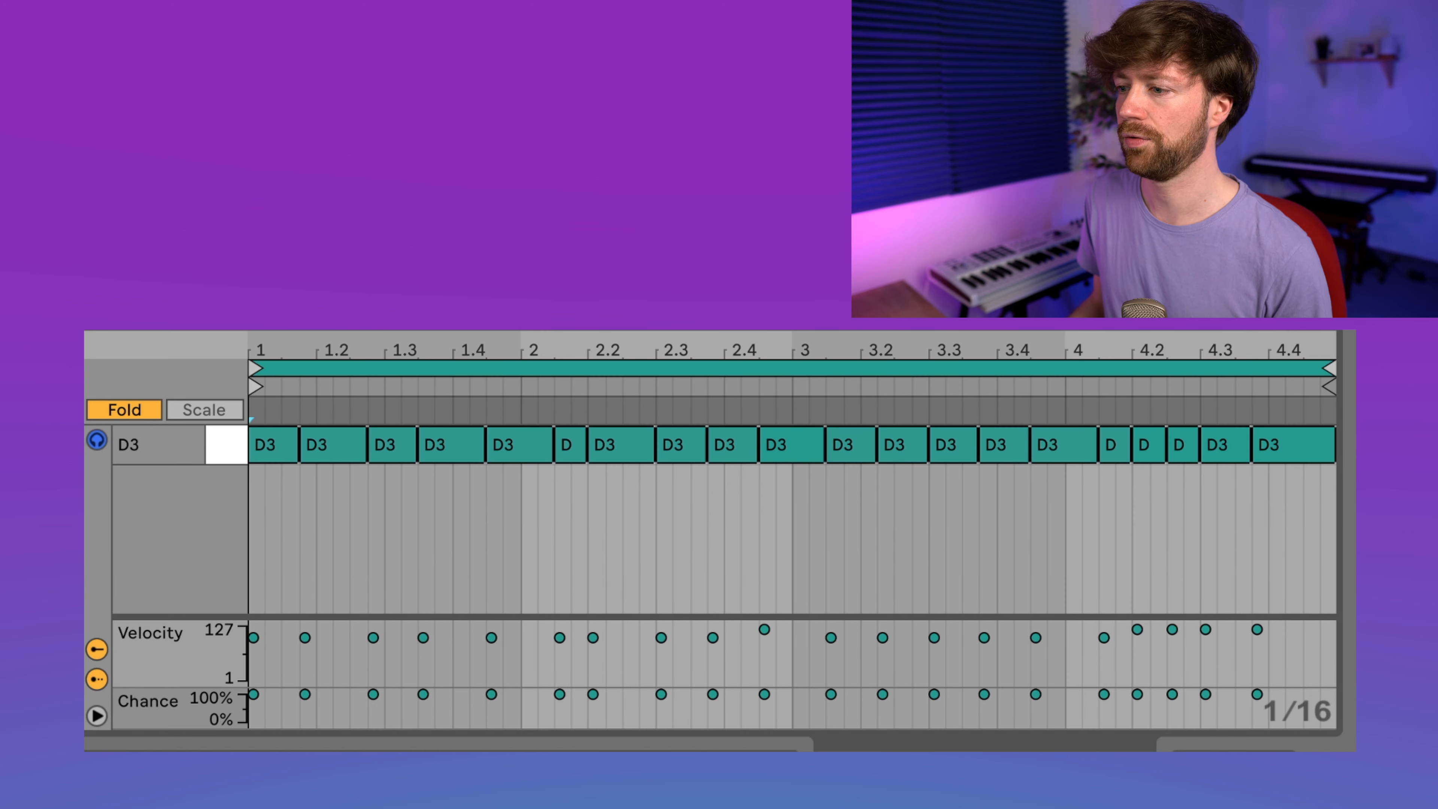
Step: Unfold the piano roll, raise the second note to F3 and the note before beat 2 to G3
click(124, 410)
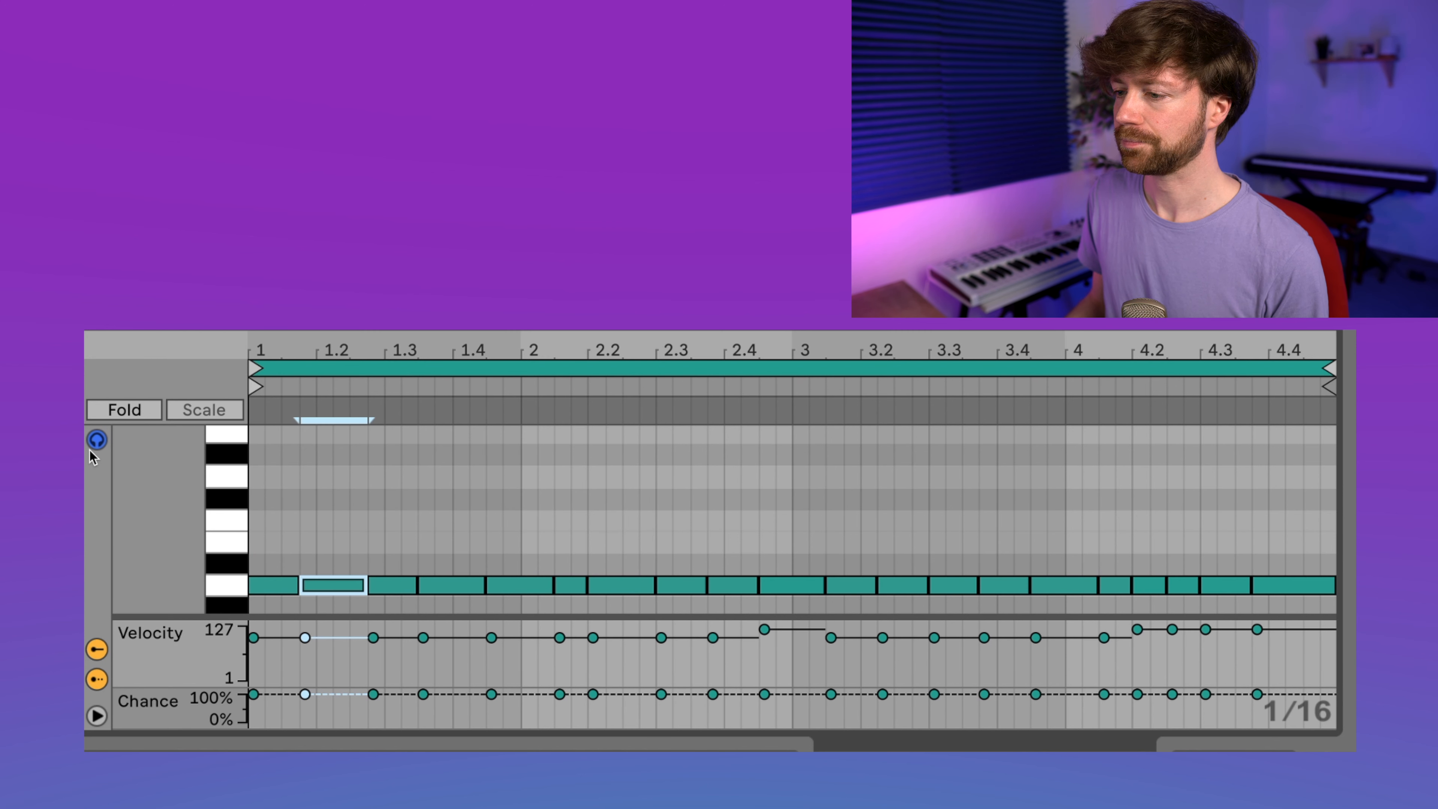
drag(331, 586, 330, 543)
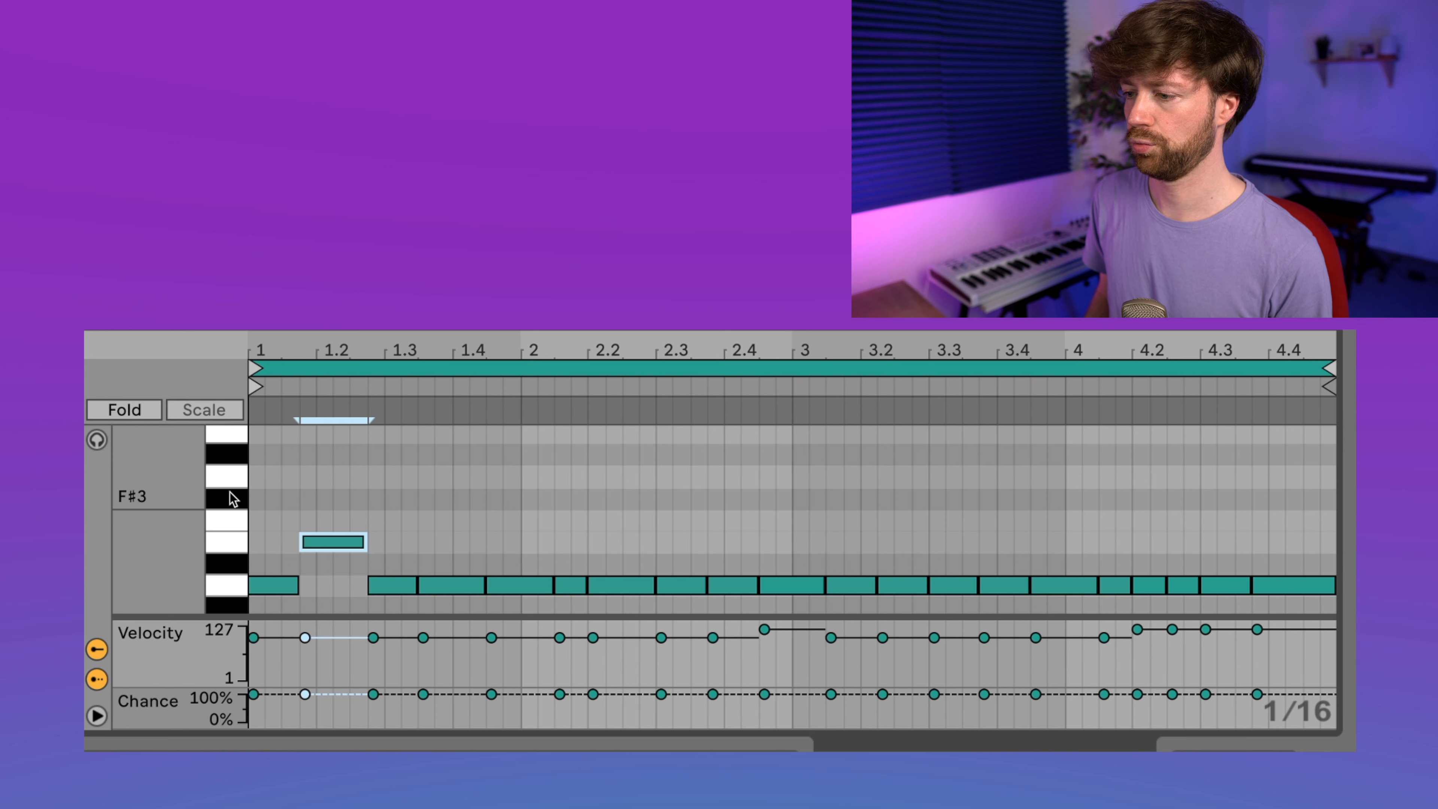
drag(335, 542, 335, 521)
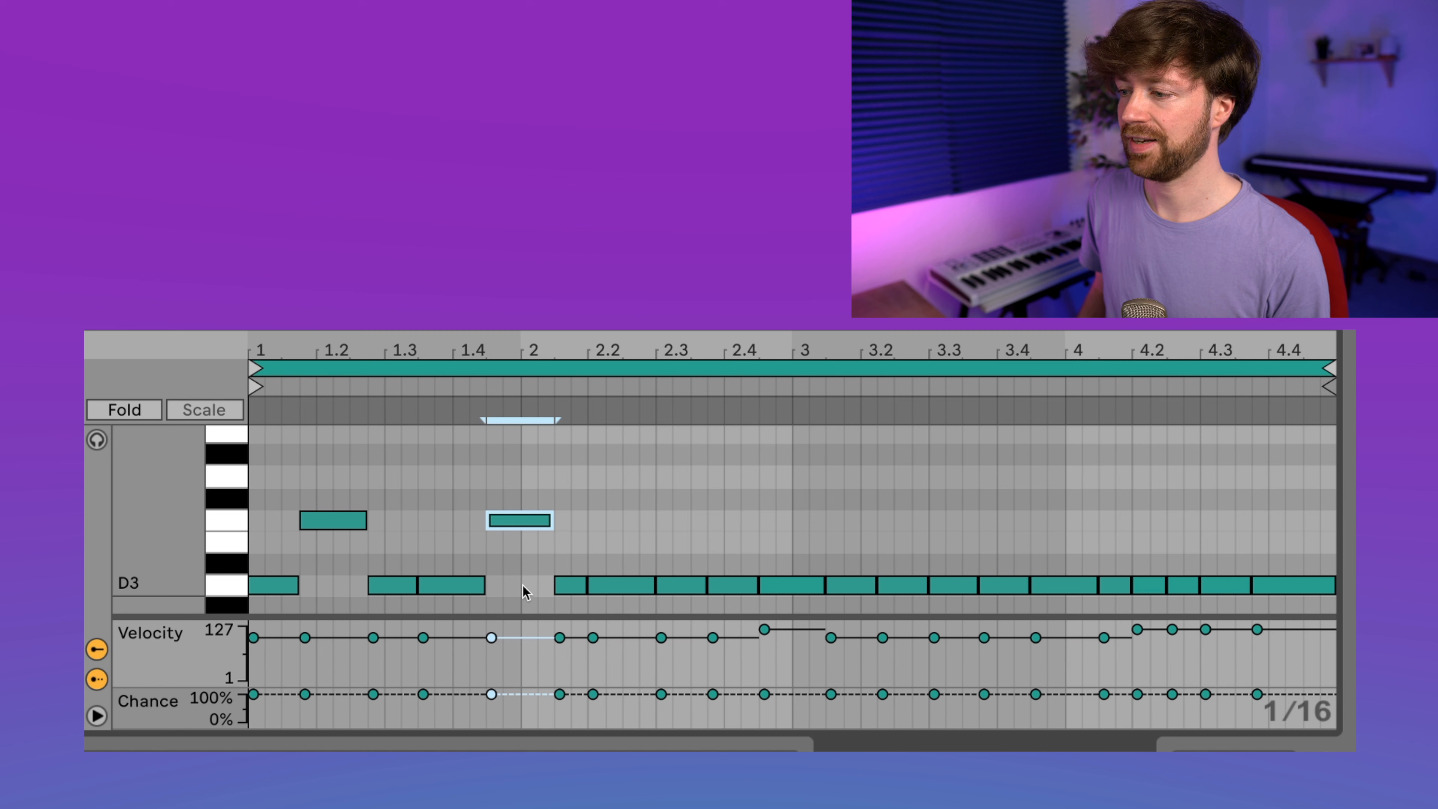
drag(521, 520, 522, 476)
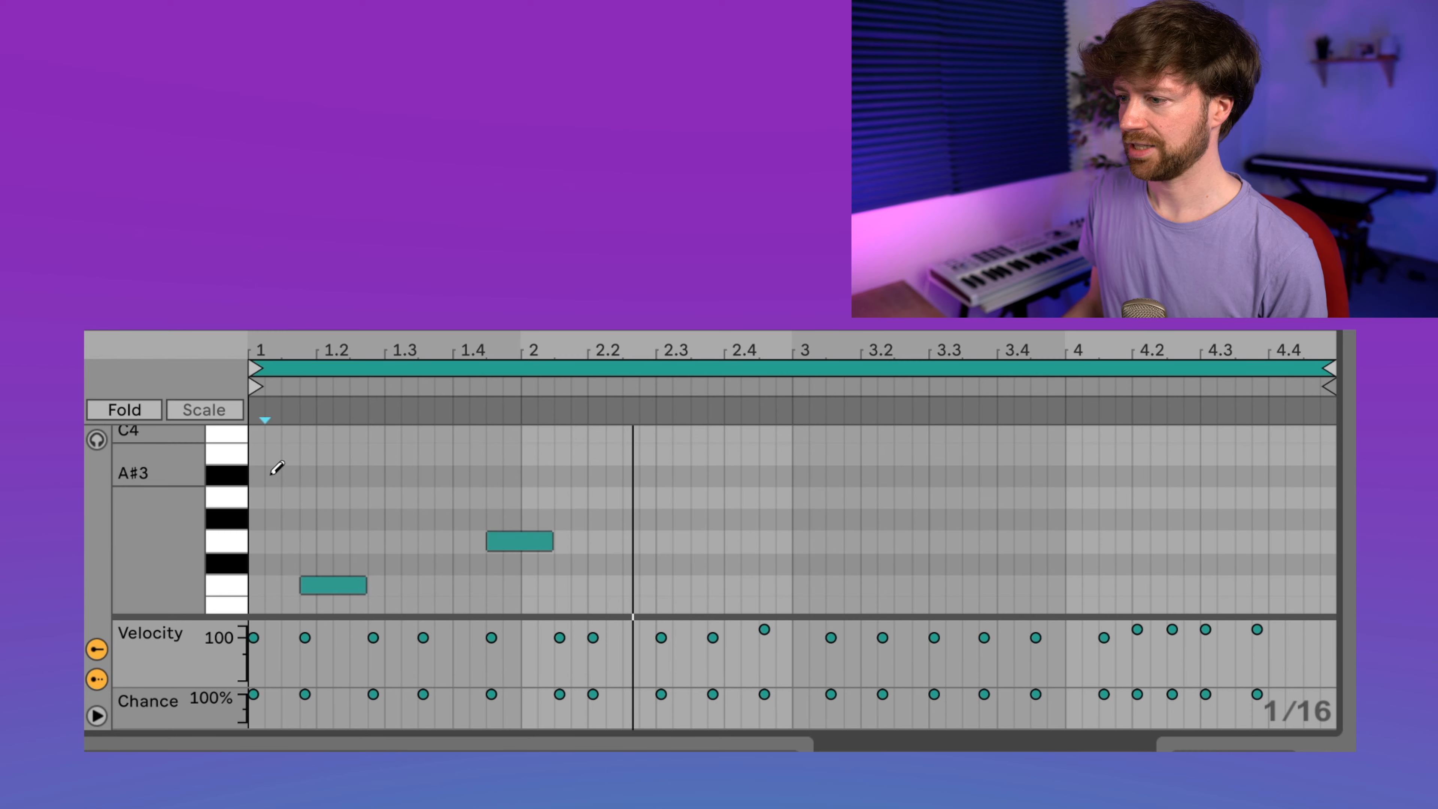
Step: Add a short B♭3 note at bar 1 and set the clip scale to D Minor
click(257, 475)
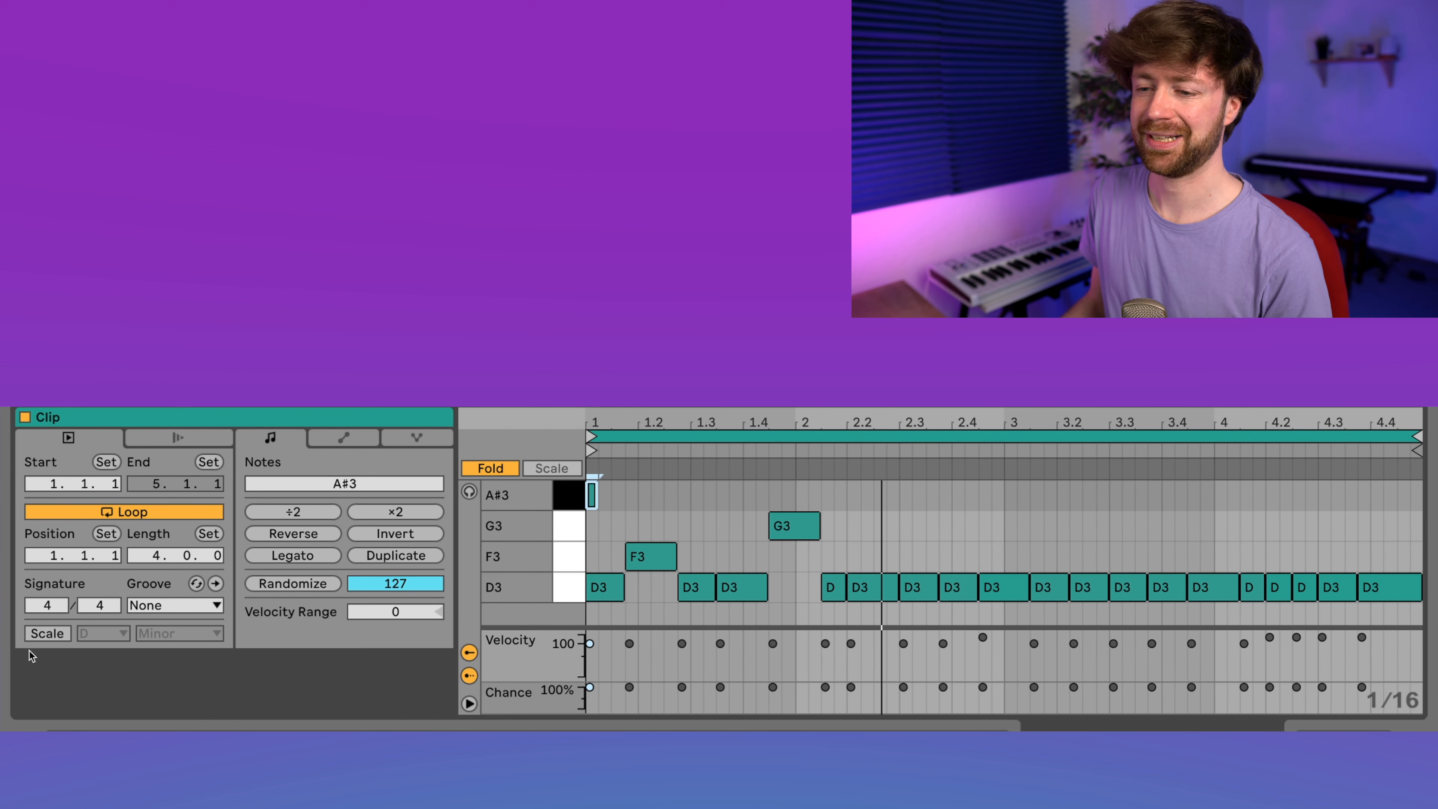
click(46, 633)
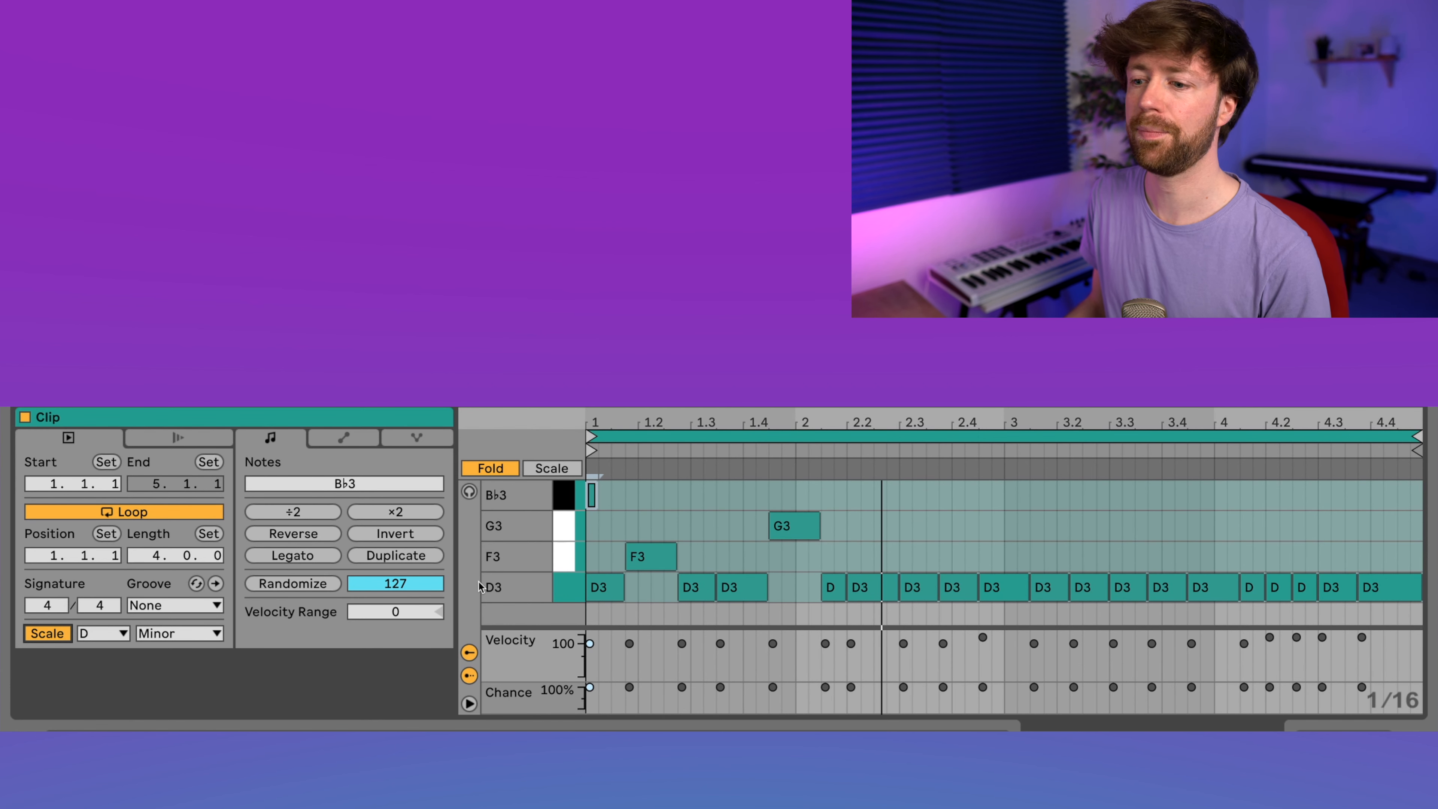
click(179, 634)
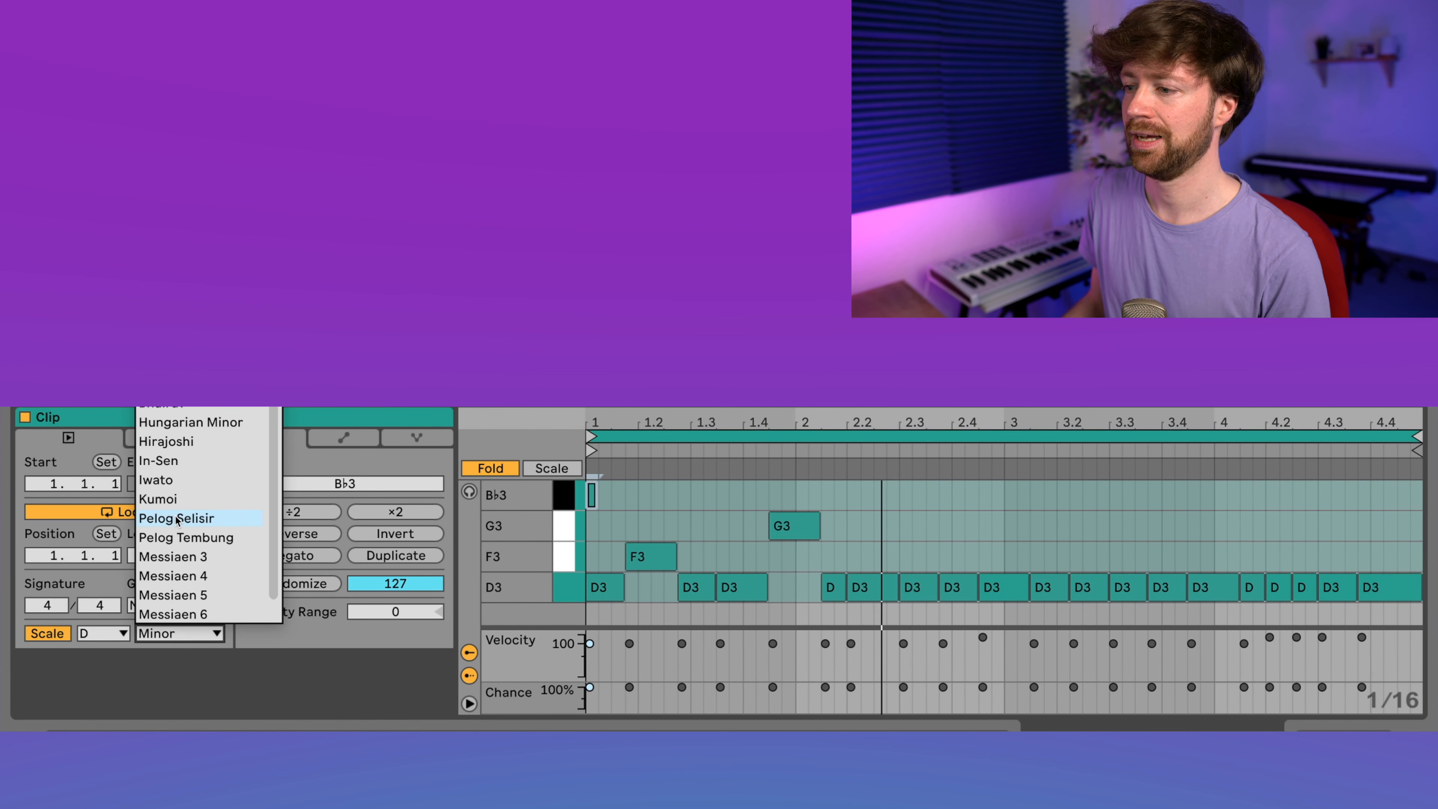
click(176, 518)
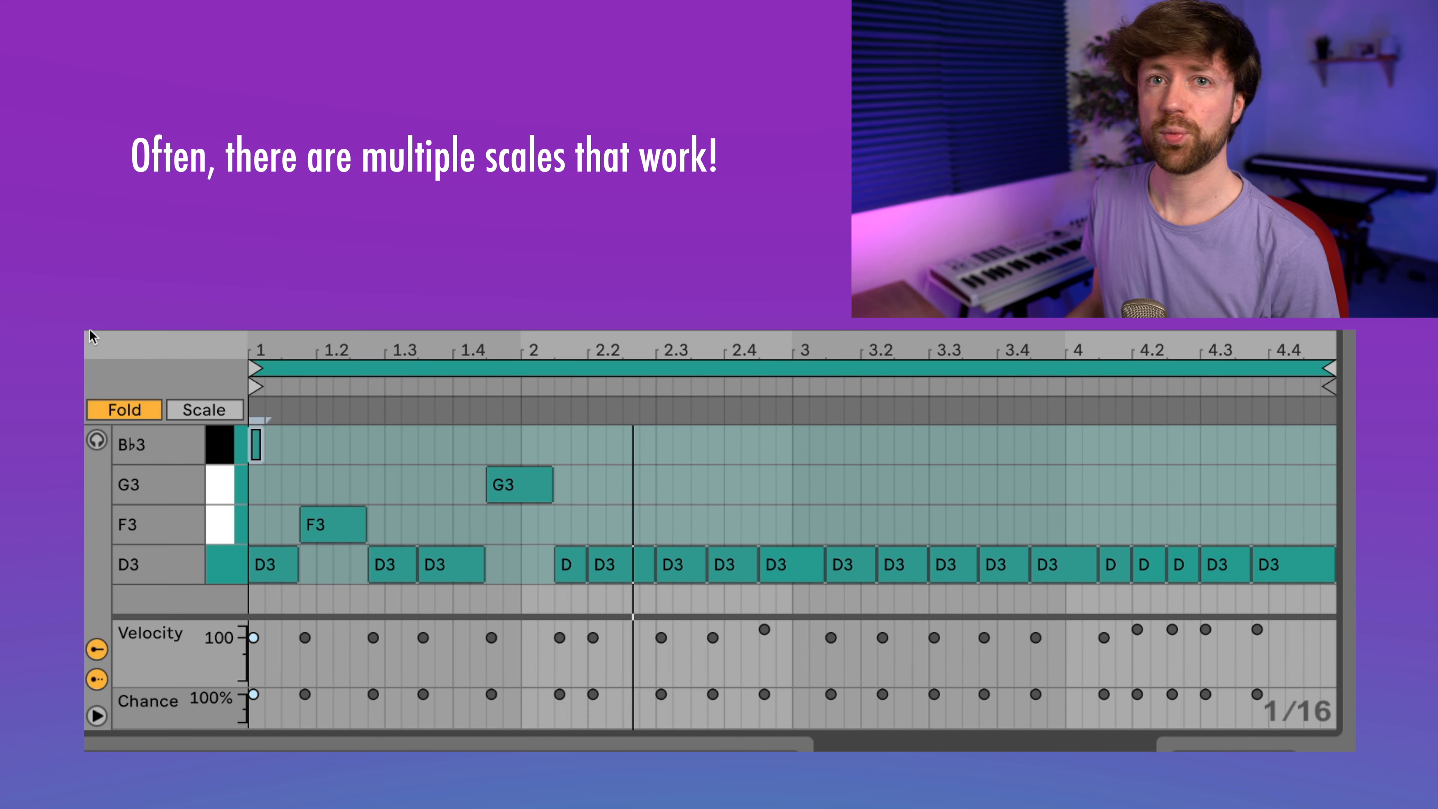
Step: Unfold the editor to spread notes across C3–B♭3, then fold back to scale rows
click(123, 409)
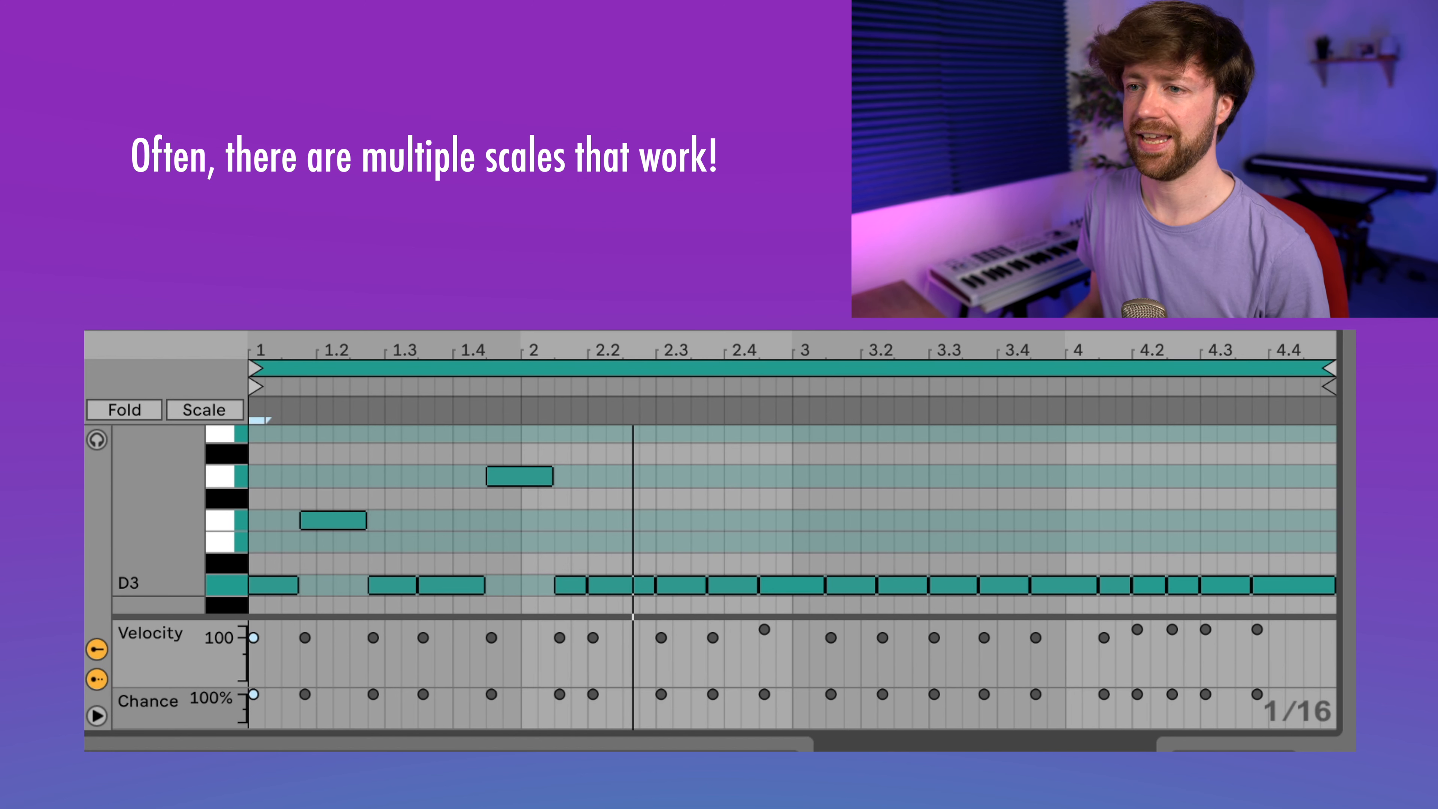
click(123, 410)
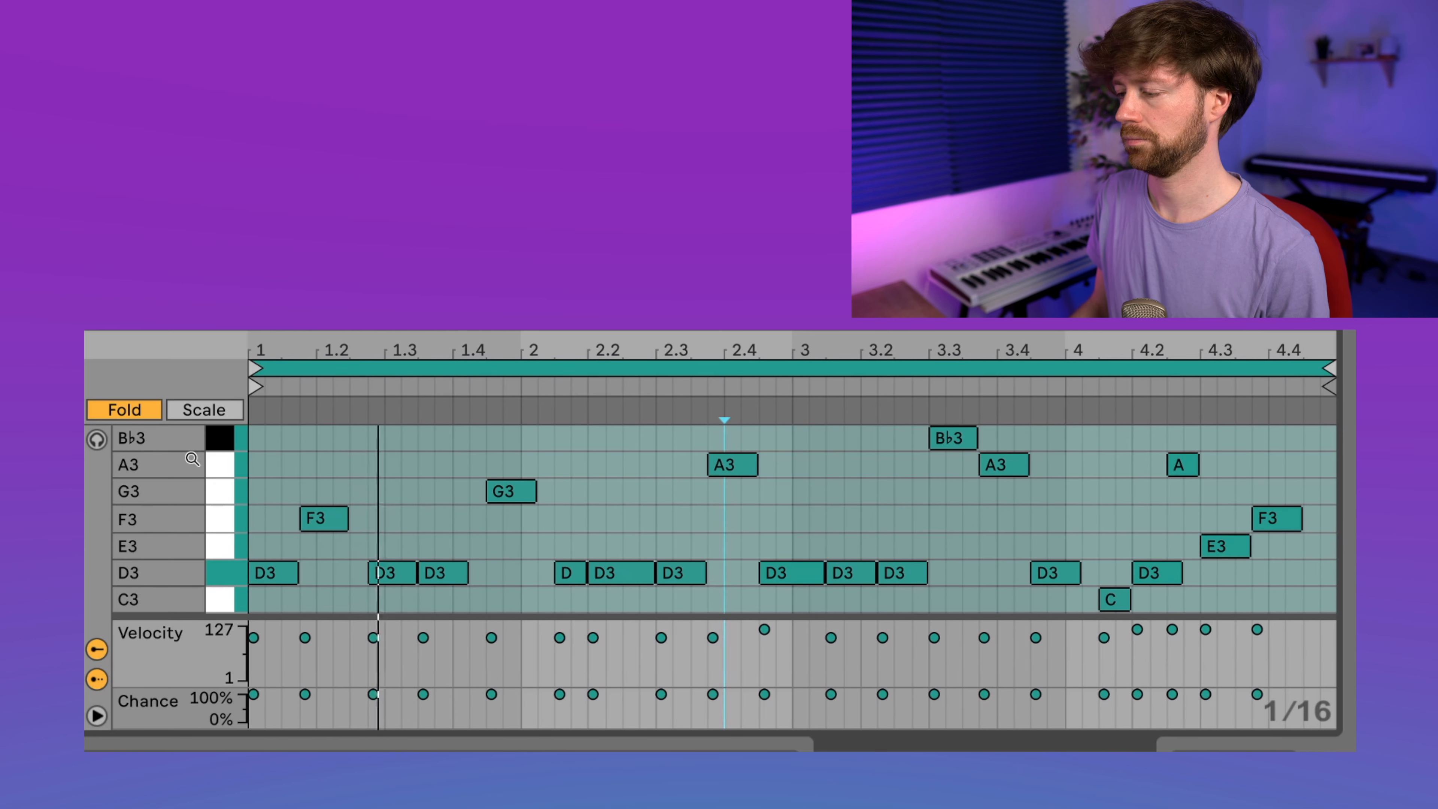